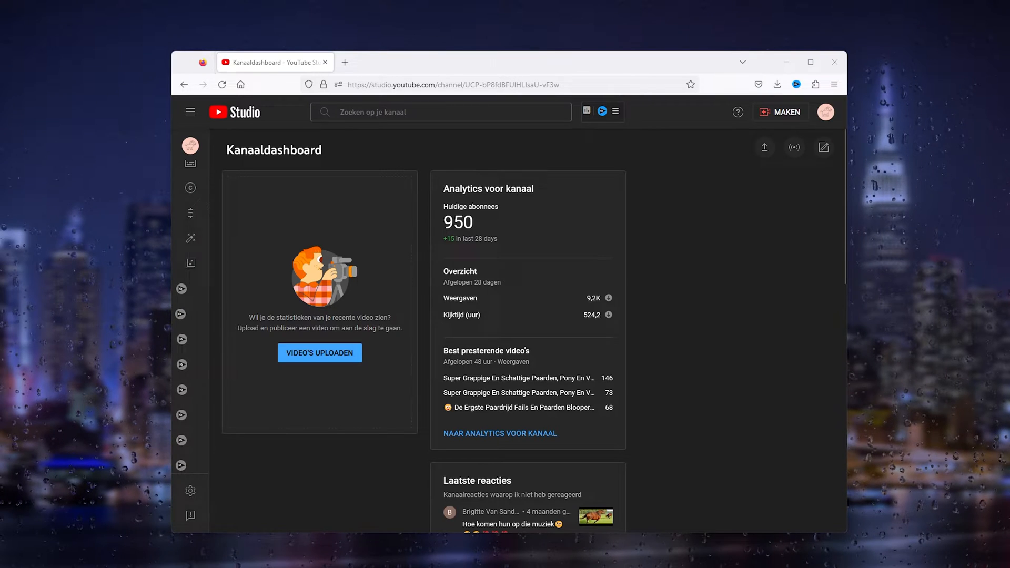
pyautogui.moveTo(24, 109)
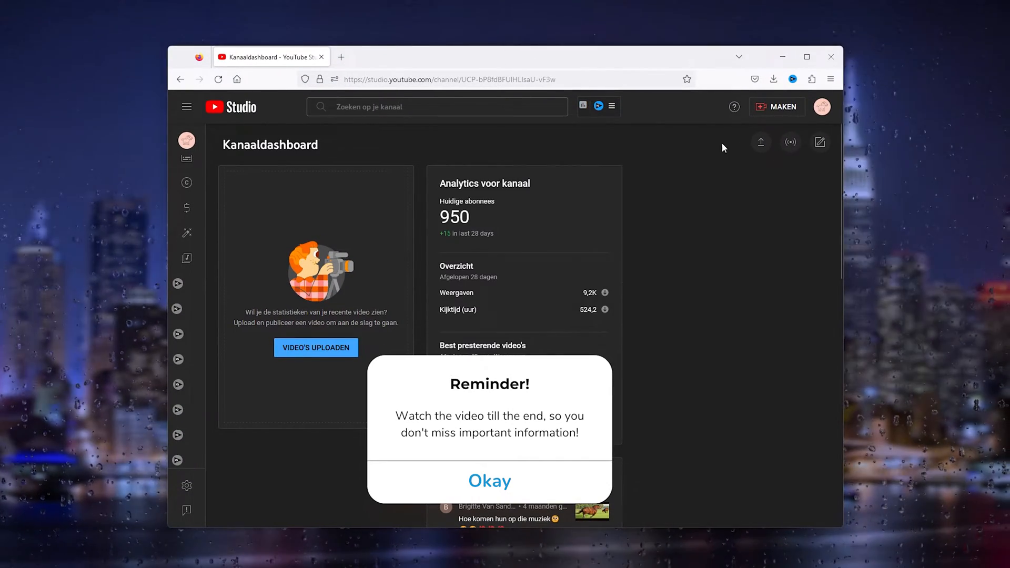
# Reach the channel's Geavanceerde instellingen and scroll to Overige instellingen with YouTube-content verwijderen.
pyautogui.click(489, 480)
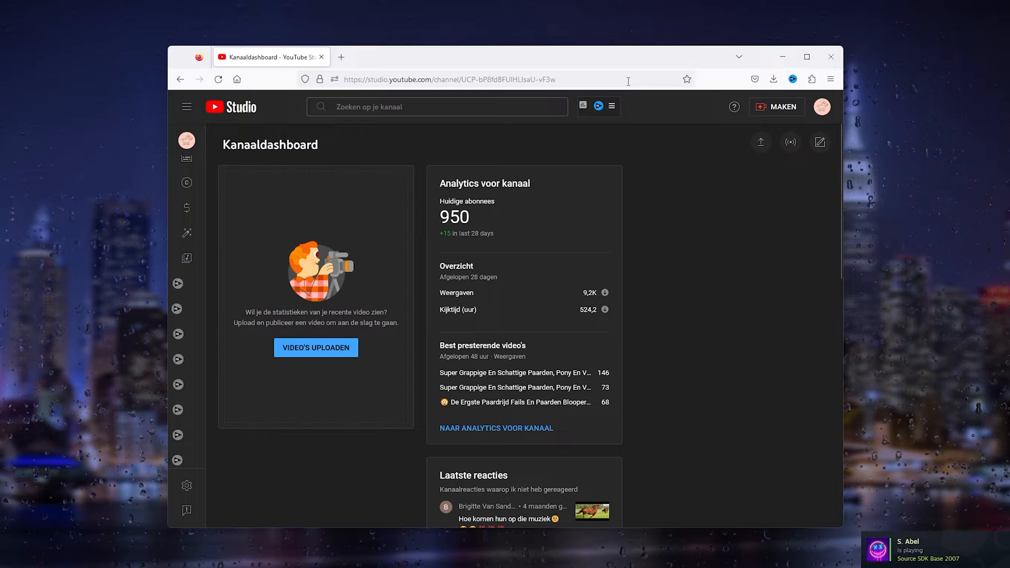
pyautogui.moveTo(738, 163)
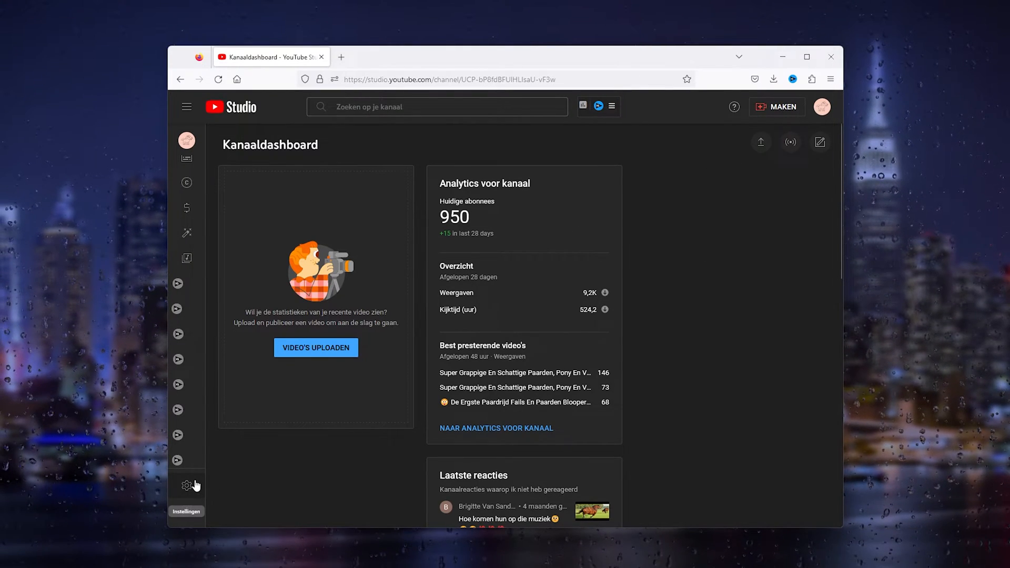
pyautogui.click(187, 485)
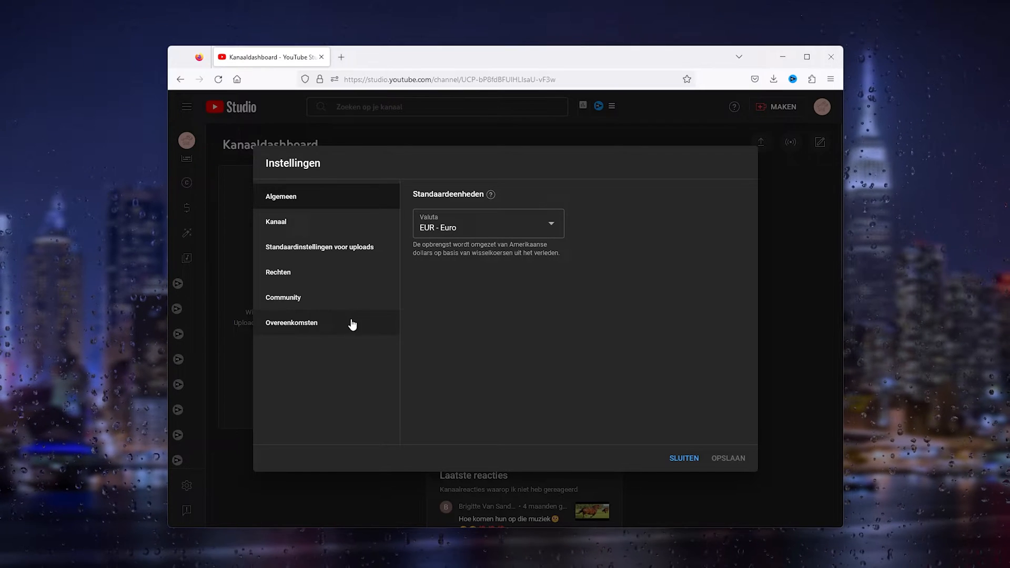
pyautogui.moveTo(276, 222)
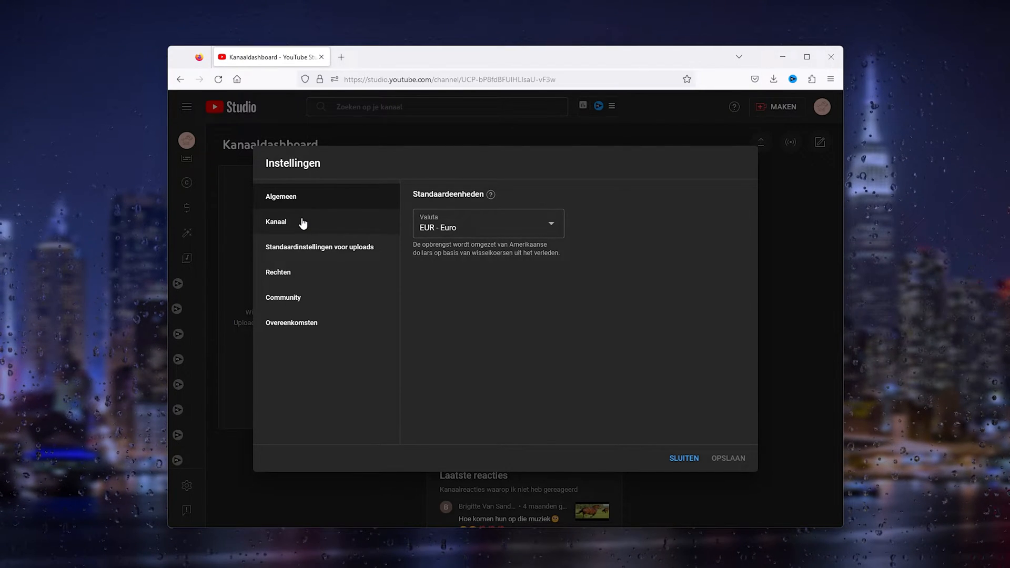
pyautogui.click(275, 222)
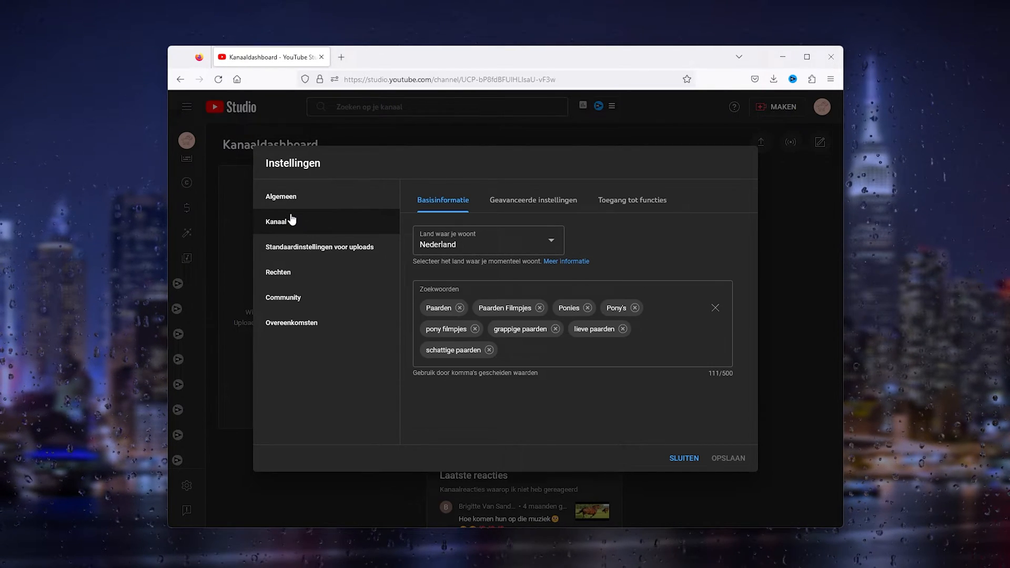
pyautogui.moveTo(509, 211)
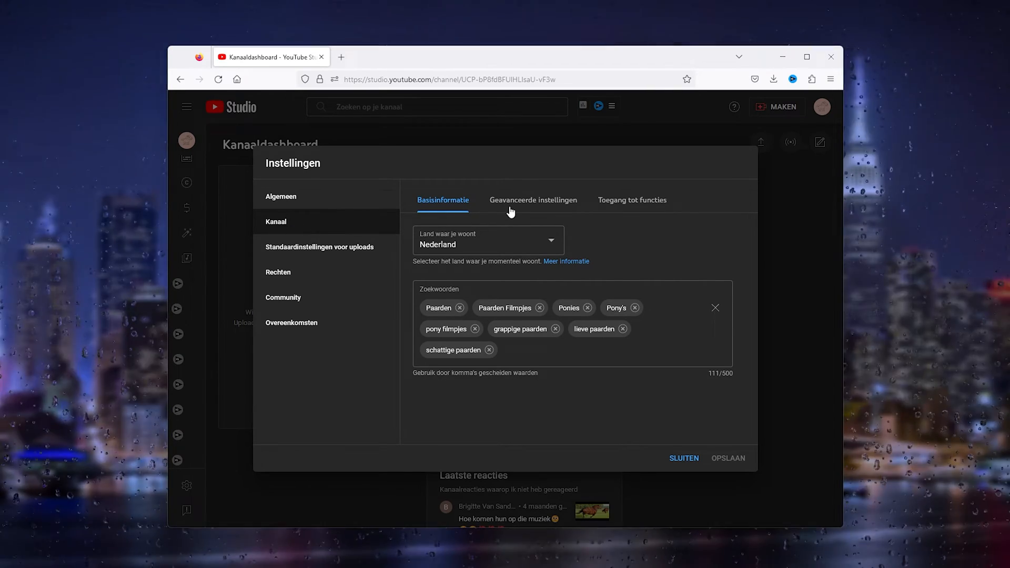
pyautogui.click(532, 200)
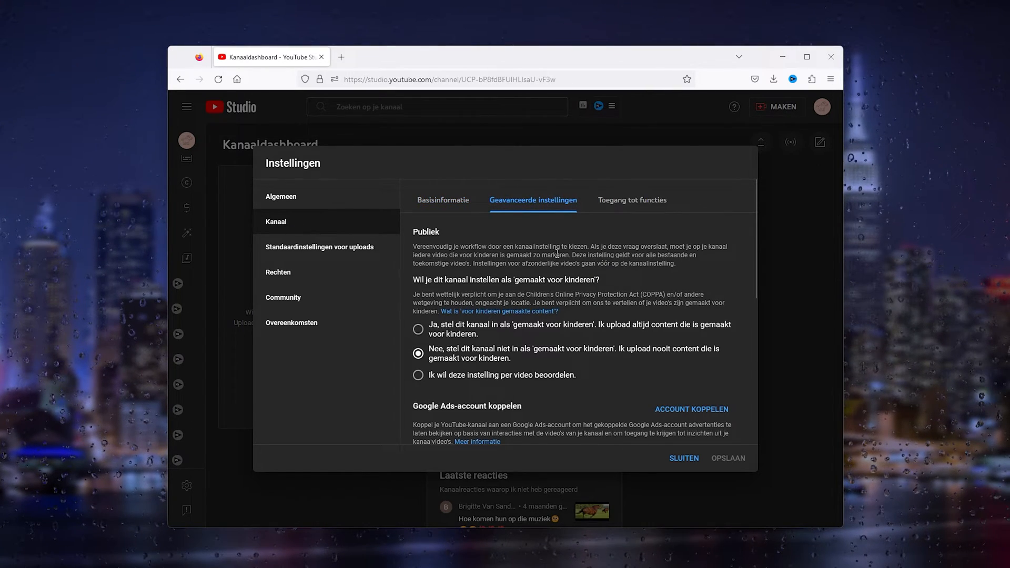
pyautogui.scroll(-3)
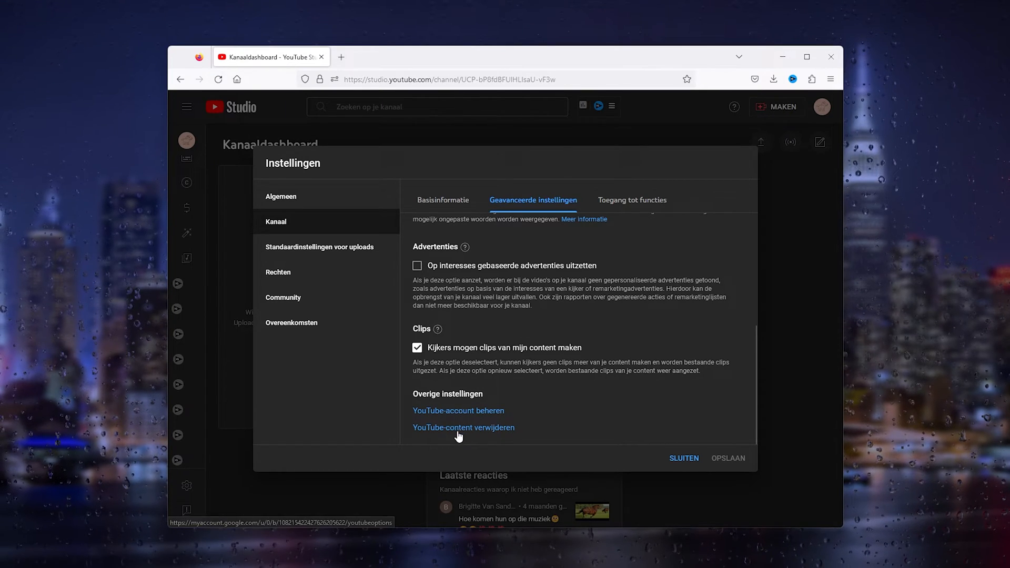
pyautogui.moveTo(460, 433)
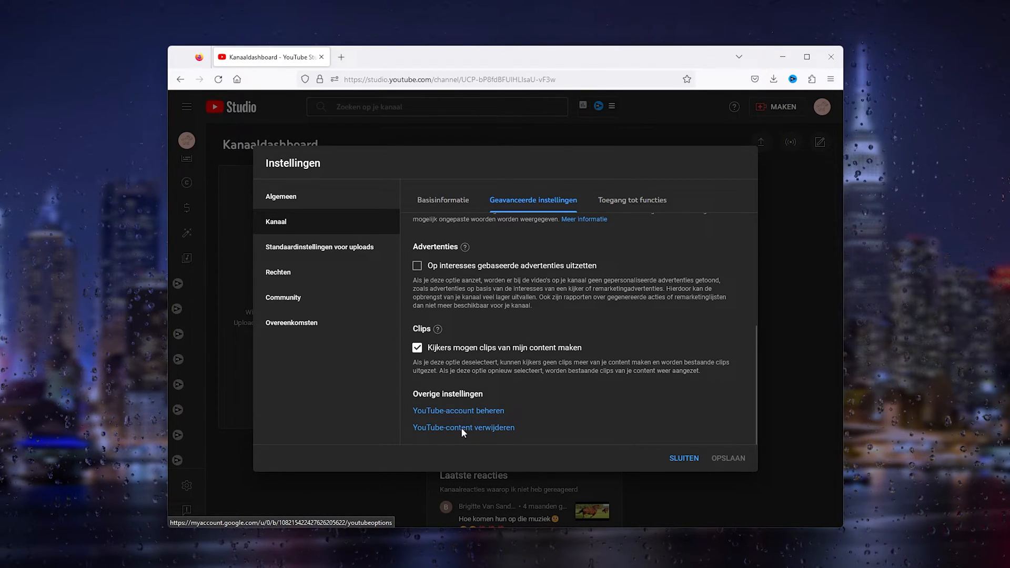
# Follow the YouTube-content verwijderen link to the Google Account removal page.
pyautogui.click(463, 427)
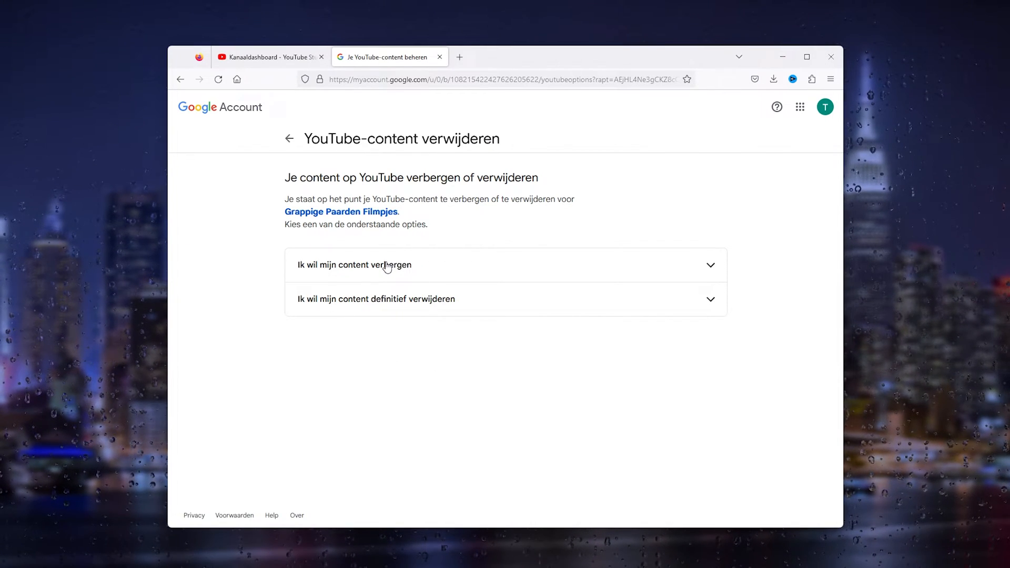
pyautogui.moveTo(630, 265)
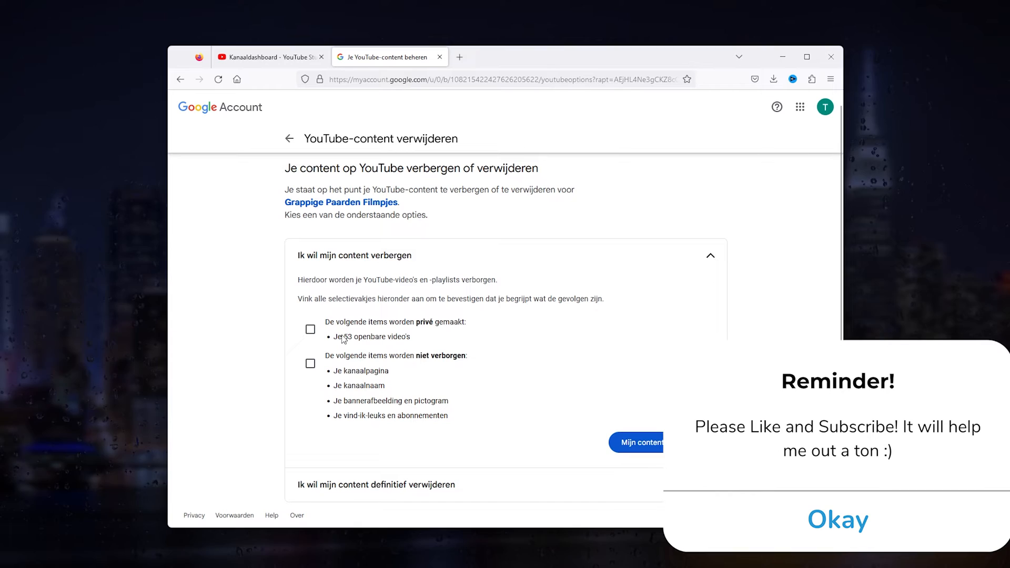
# Tick the 'privé gemaakt' and 'niet verborgen' confirmation boxes under Ik wil mijn content verbergen.
pyautogui.click(309, 329)
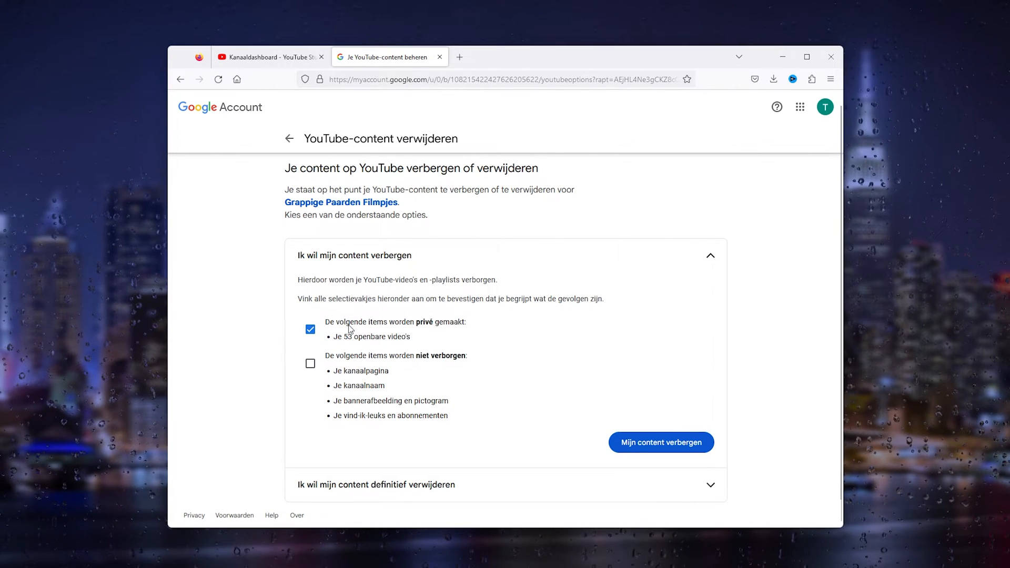
pyautogui.moveTo(298, 357)
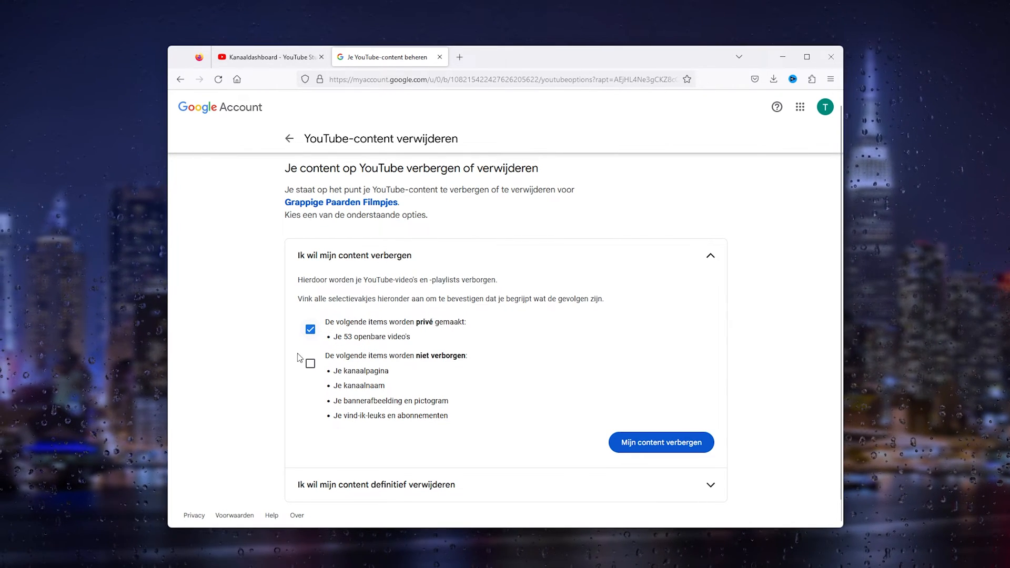
pyautogui.click(309, 363)
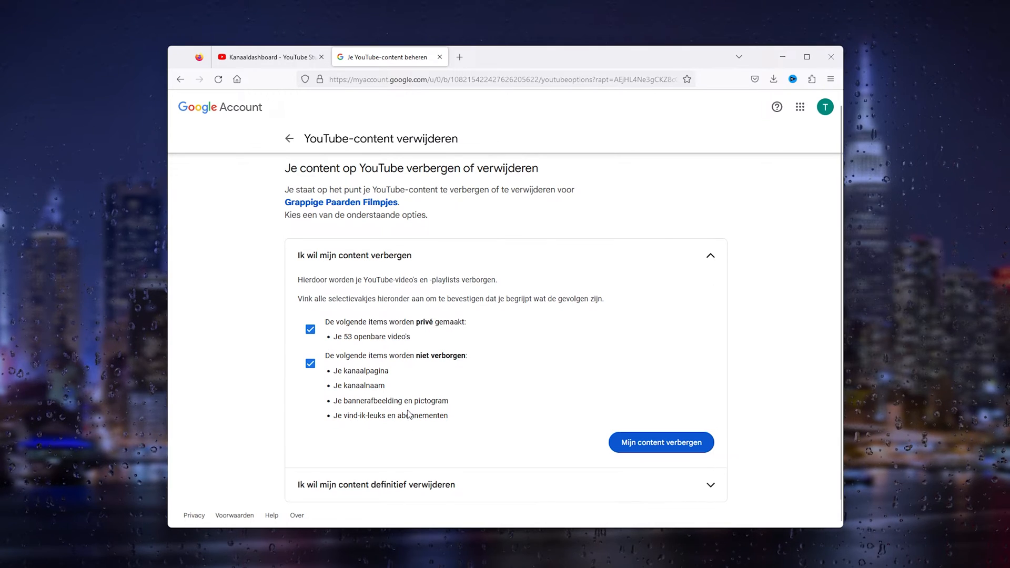
pyautogui.moveTo(397, 378)
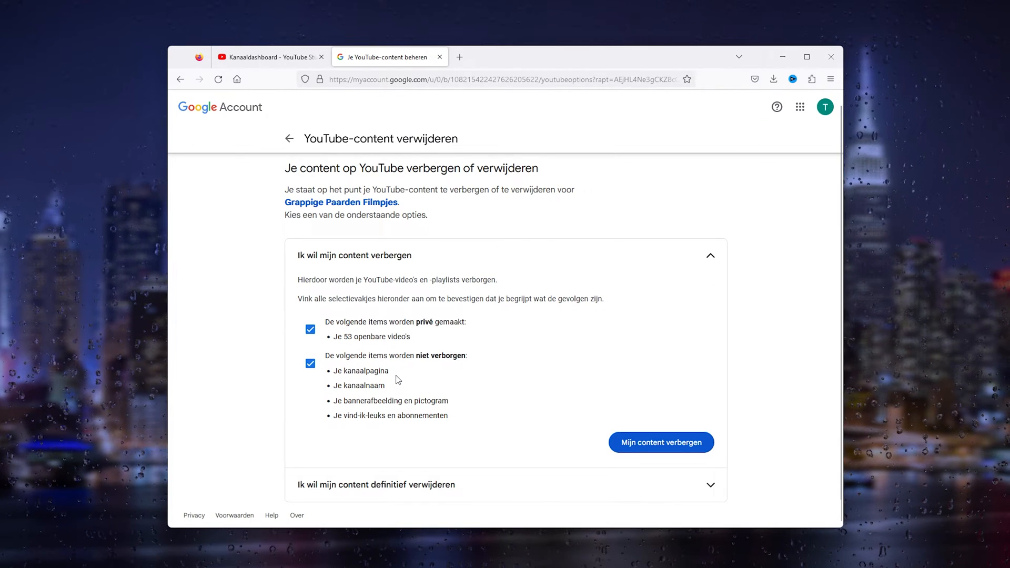
pyautogui.moveTo(675, 454)
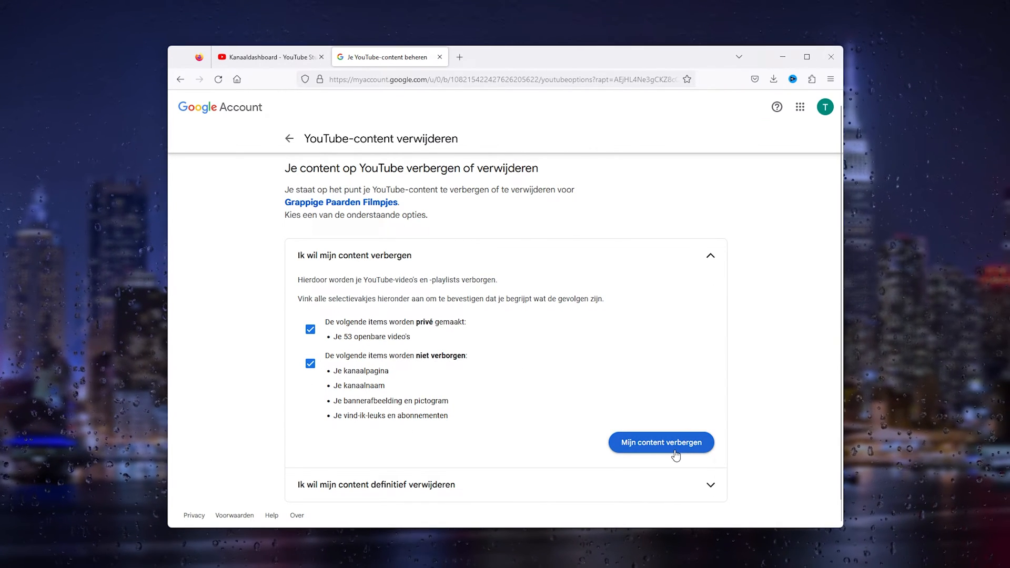
pyautogui.moveTo(660, 443)
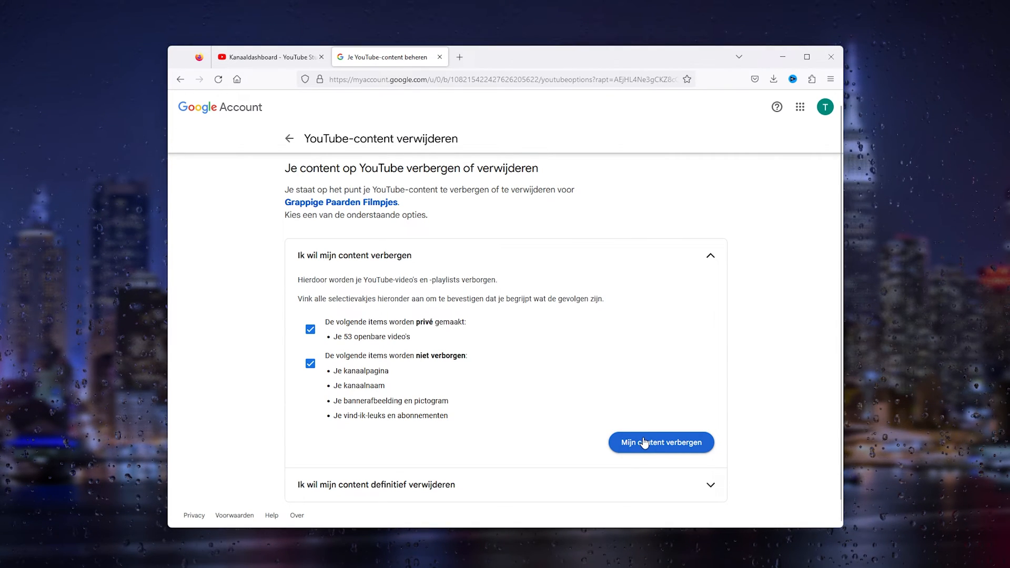
pyautogui.moveTo(432, 74)
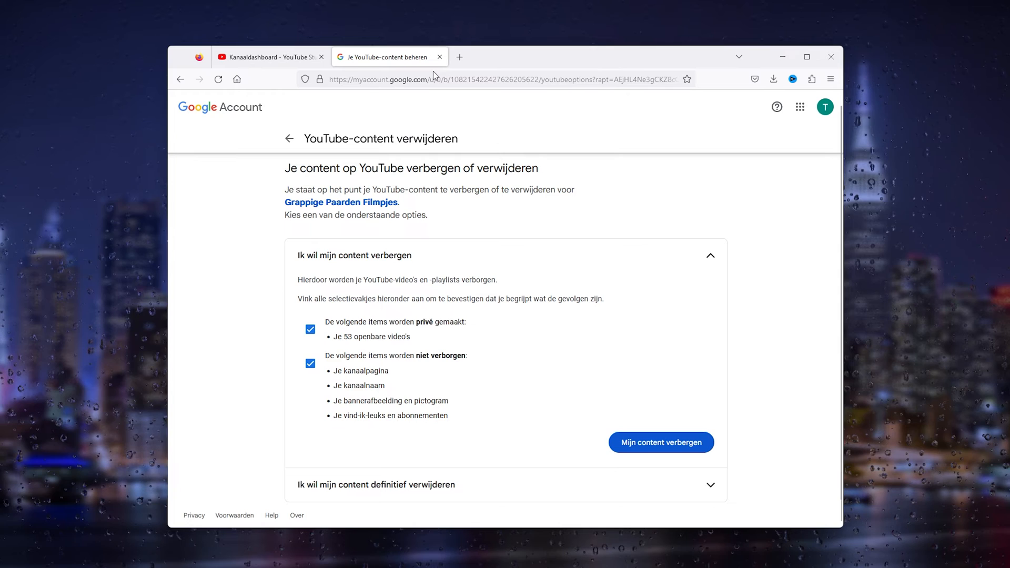
pyautogui.moveTo(440, 56)
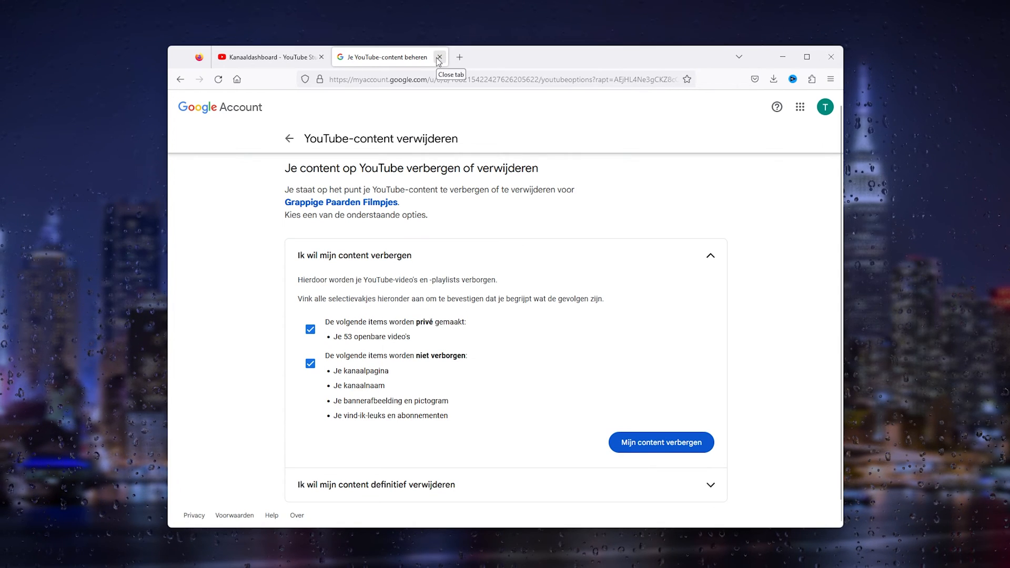
pyautogui.moveTo(437, 205)
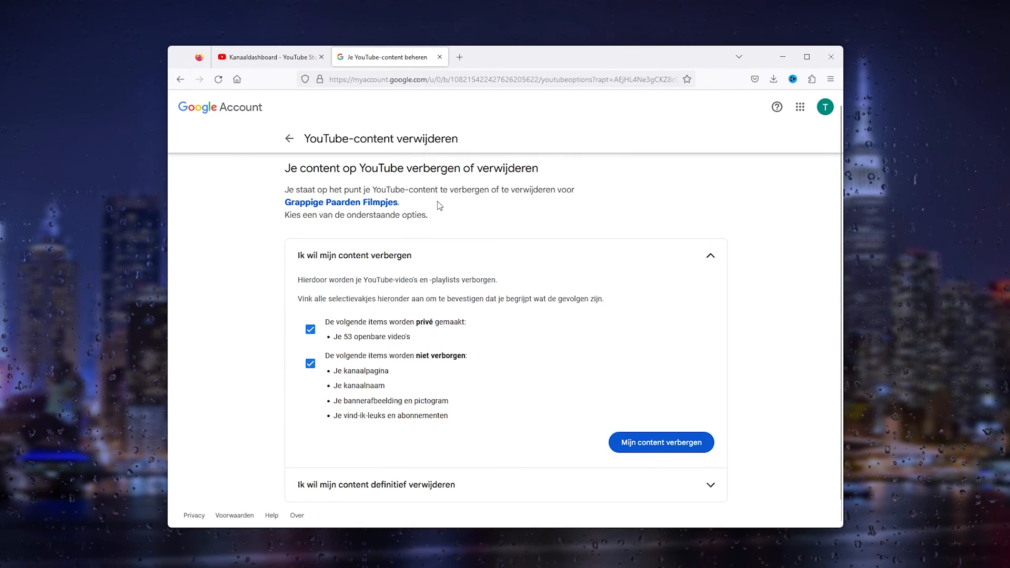